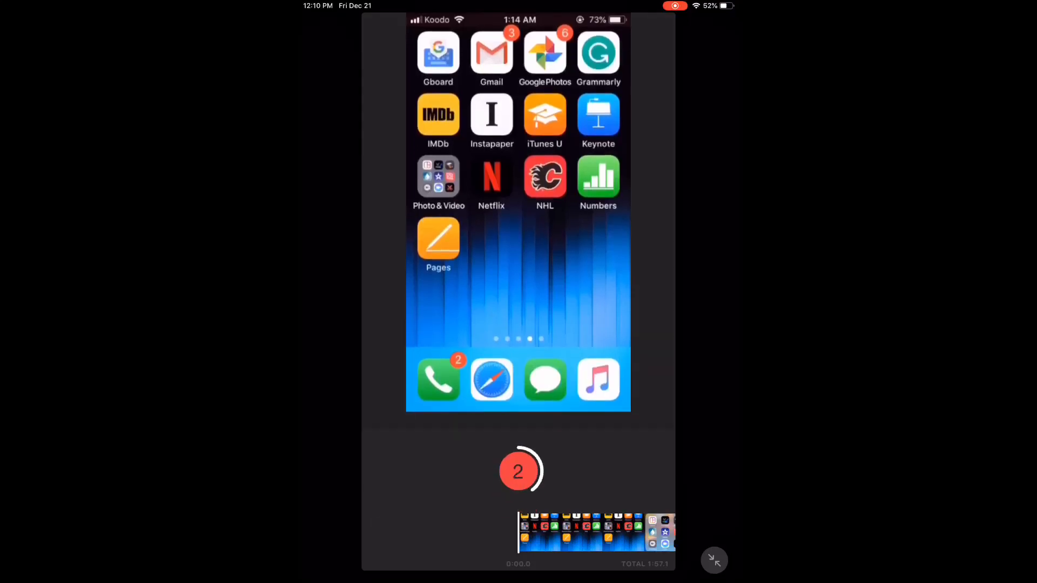
Step: Load the home-screen recording clip into the editor
{"action": "left_click", "coordinate": [517, 471]}
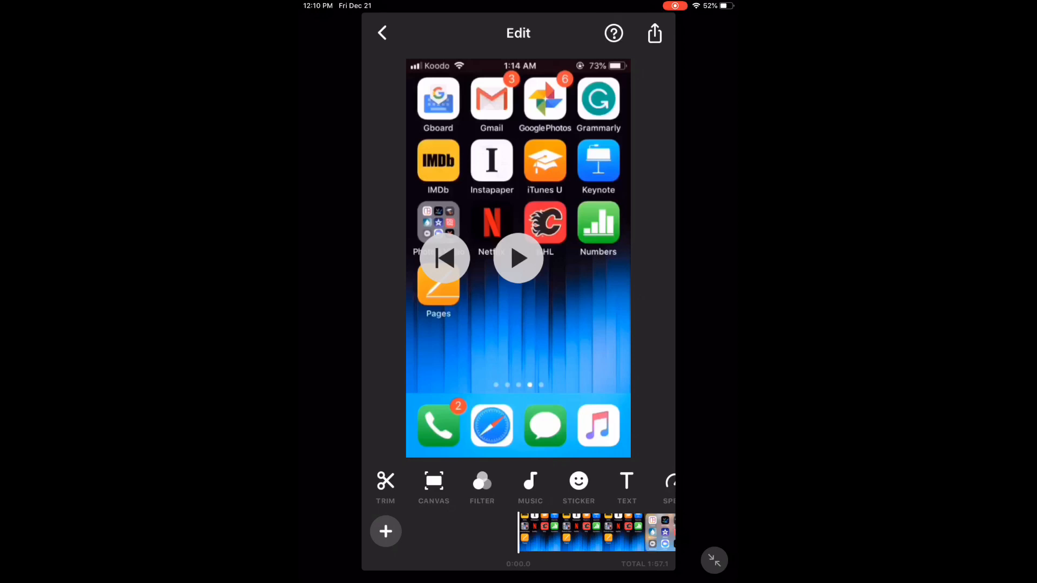
Step: Show the Music panel with music, effects and microphone choices
{"action": "left_click", "coordinate": [530, 480]}
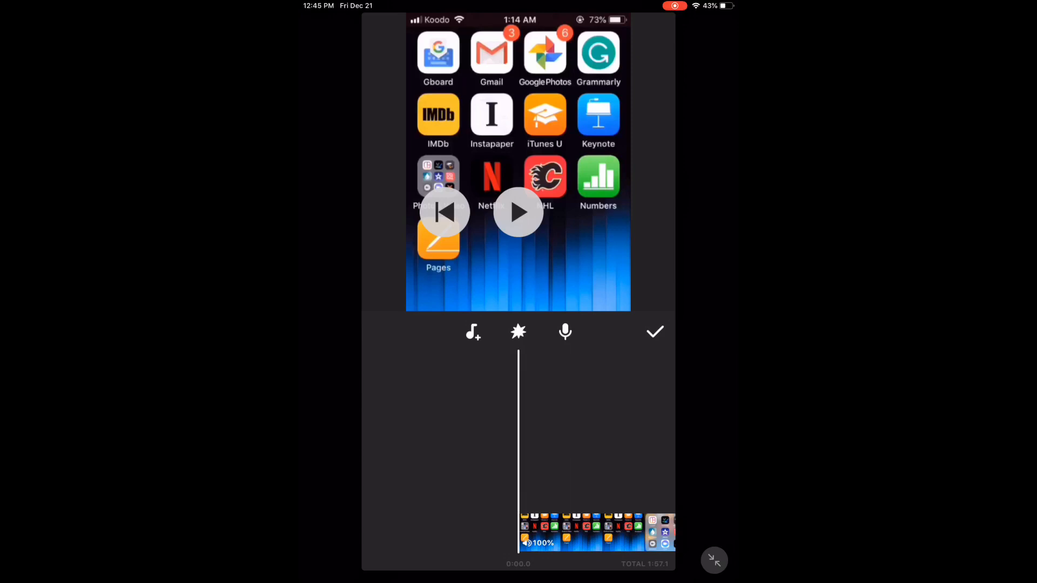
Step: Record a narrated voiceover spanning nearly the whole clip, then stop recording
{"action": "left_click", "coordinate": [517, 212]}
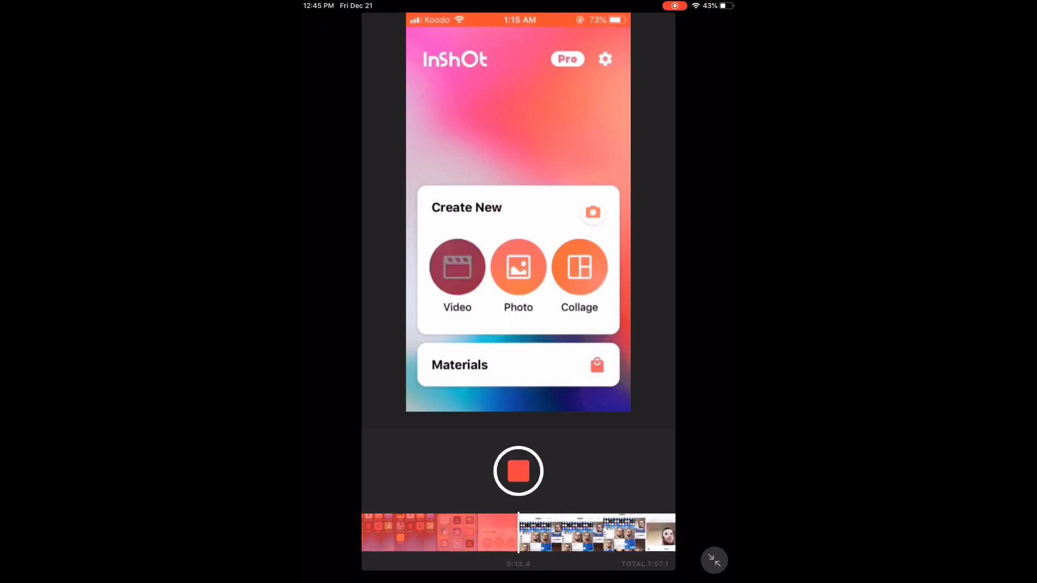
{"action": "left_click", "coordinate": [457, 268]}
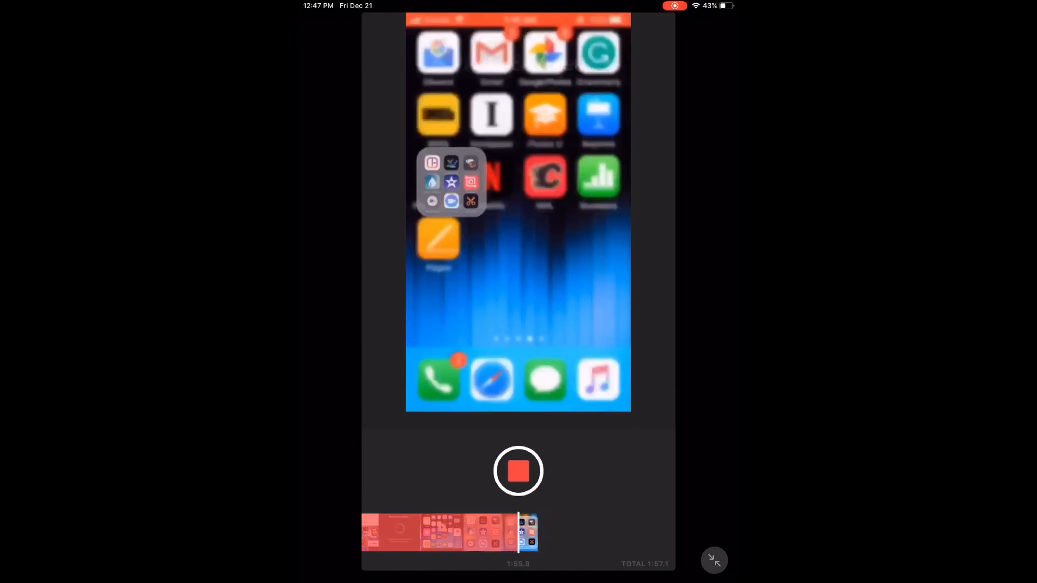
{"action": "left_click", "coordinate": [518, 471]}
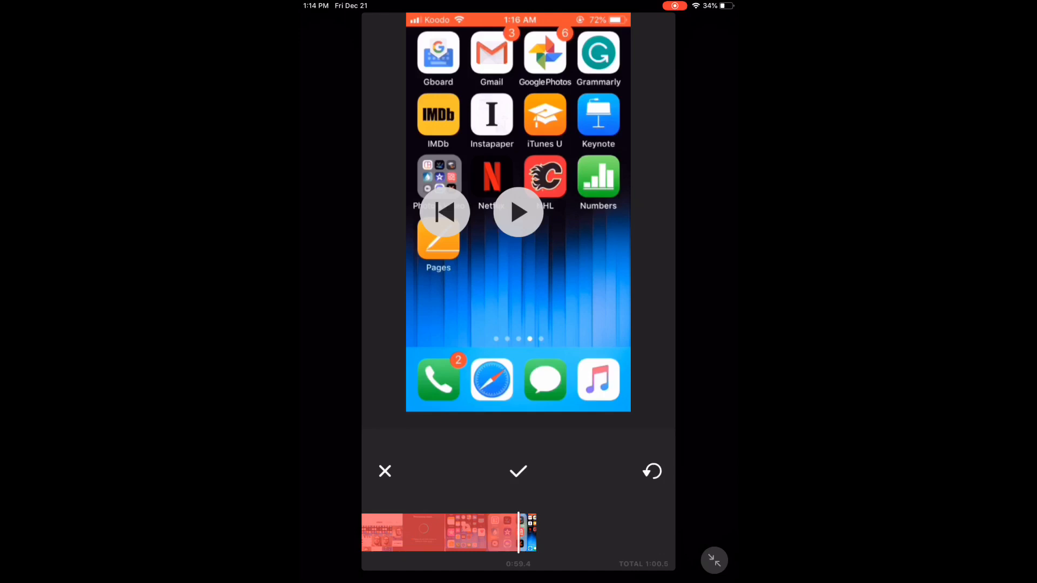
Step: Accept the voiceover as a track under the clip and finish the audio edit
{"action": "left_click", "coordinate": [518, 471]}
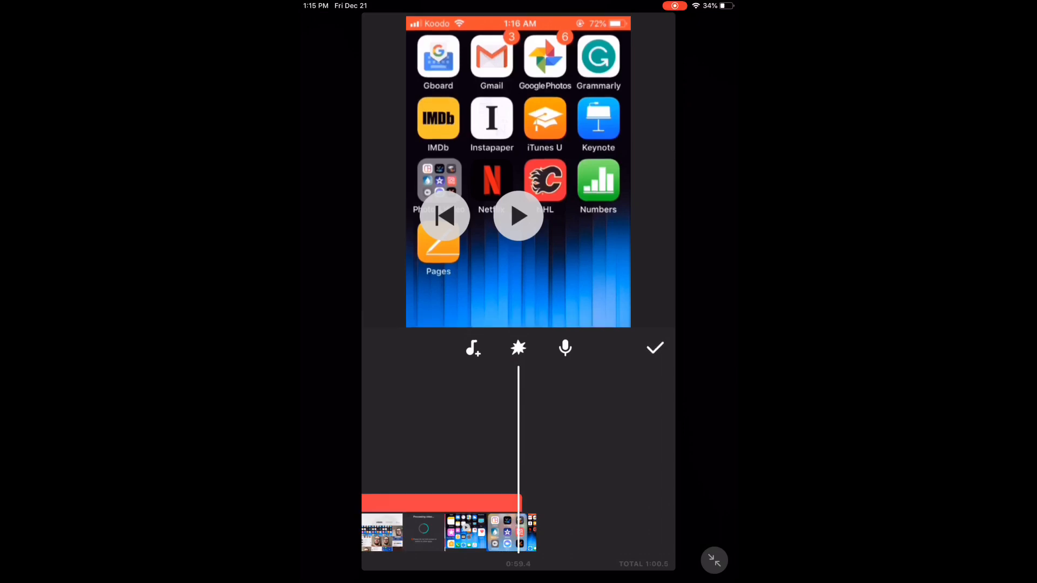
{"action": "left_click", "coordinate": [655, 348]}
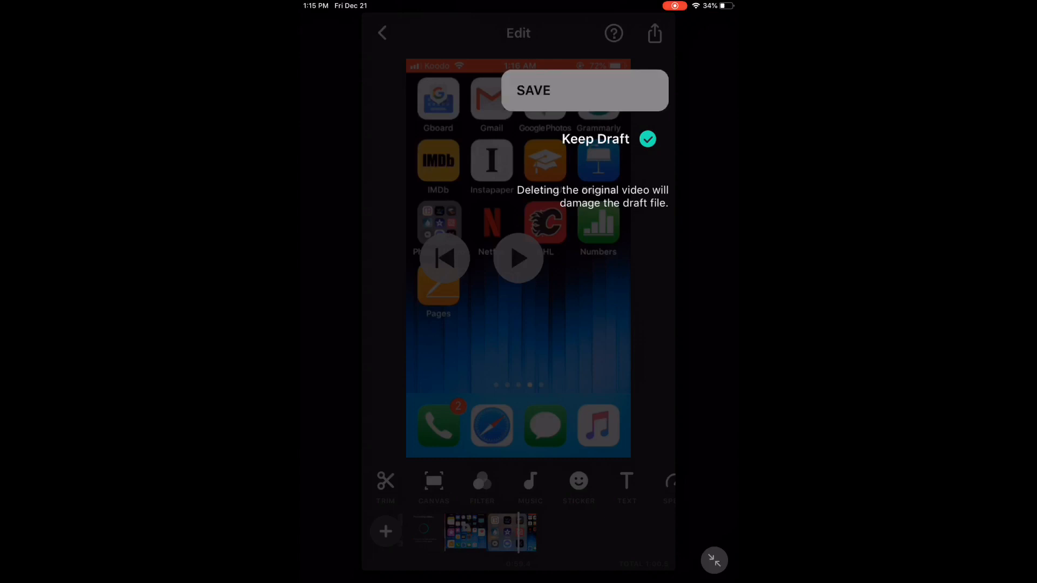
Step: Export the narrated video to the library, keeping the draft
{"action": "left_click", "coordinate": [584, 91]}
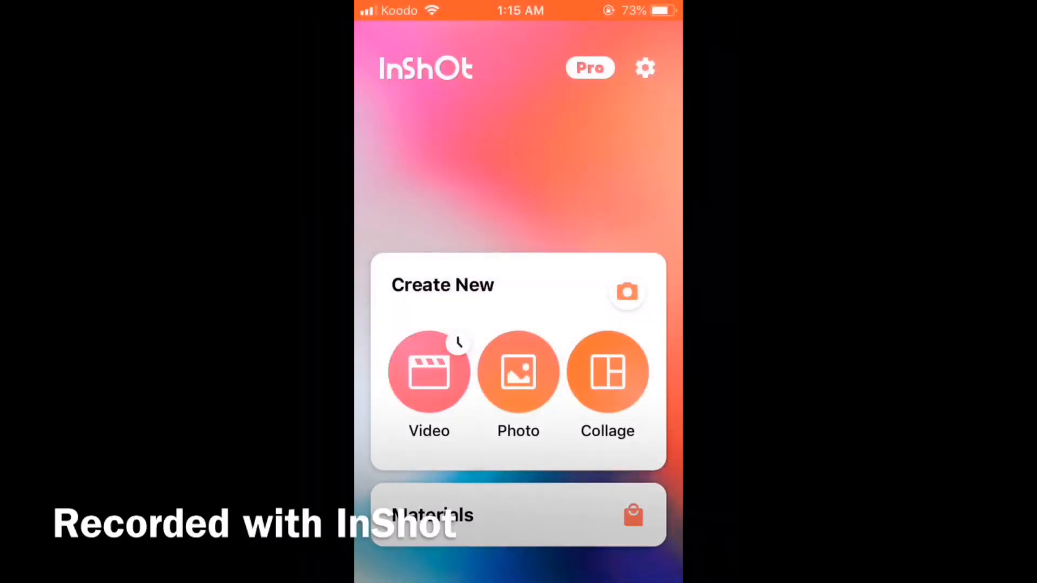
Step: Start a new video project with the selfie-camera clip
{"action": "left_click", "coordinate": [428, 373]}
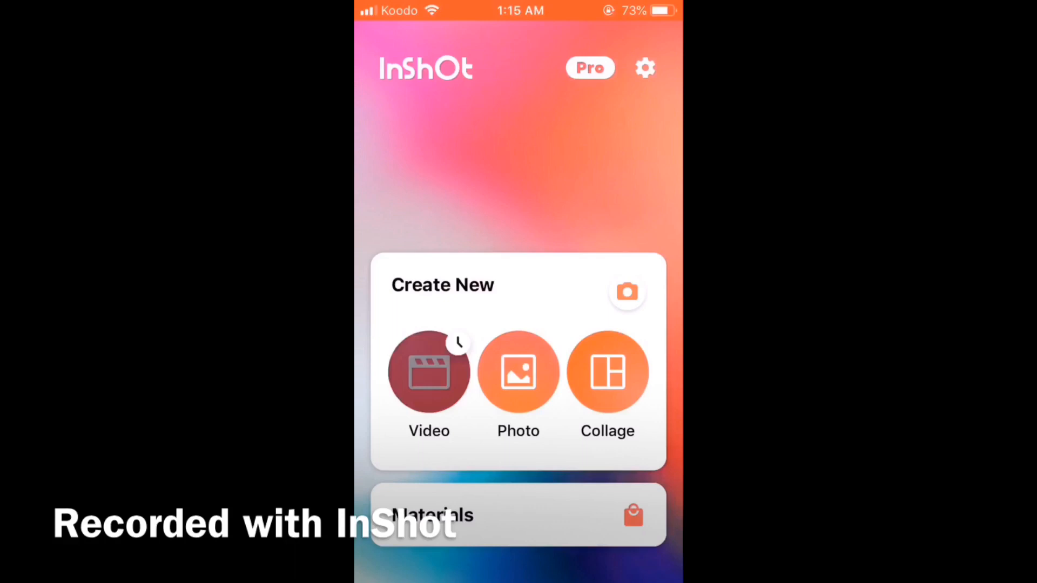
{"action": "left_click", "coordinate": [429, 371]}
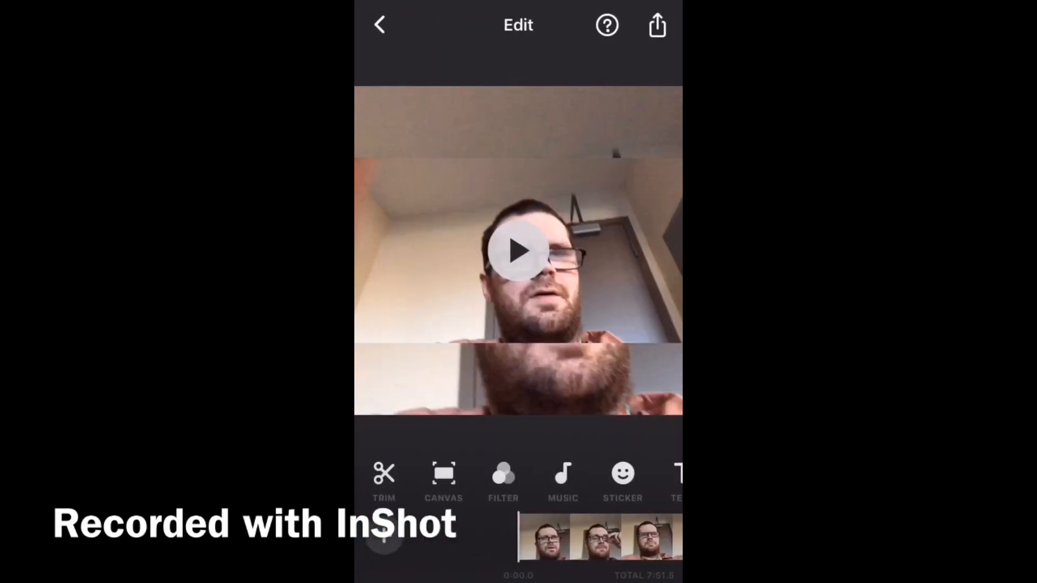
Step: Set the selfie video's canvas to No Frame and confirm it
{"action": "left_click", "coordinate": [443, 476]}
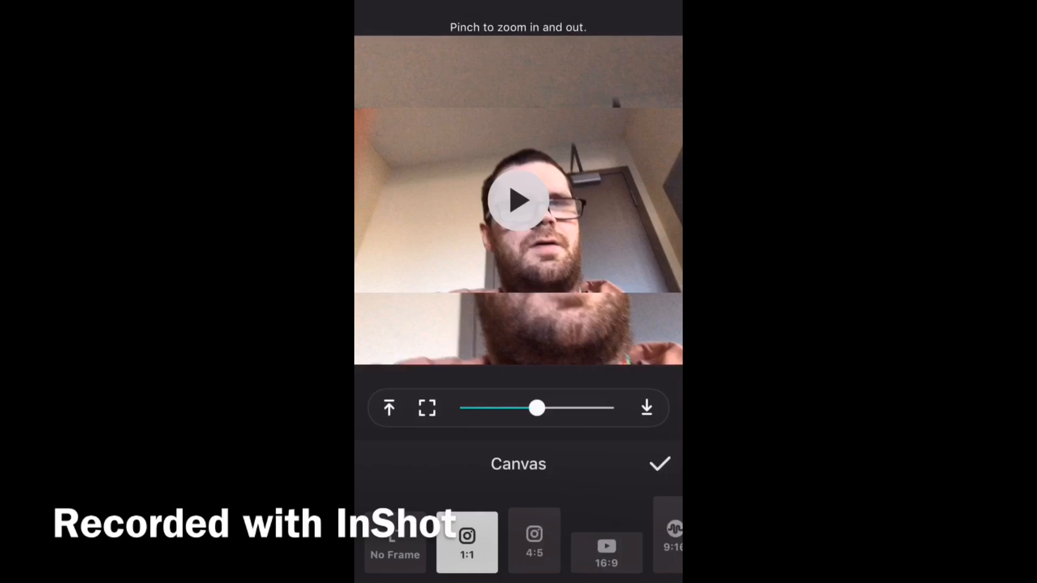
{"action": "left_click", "coordinate": [395, 555]}
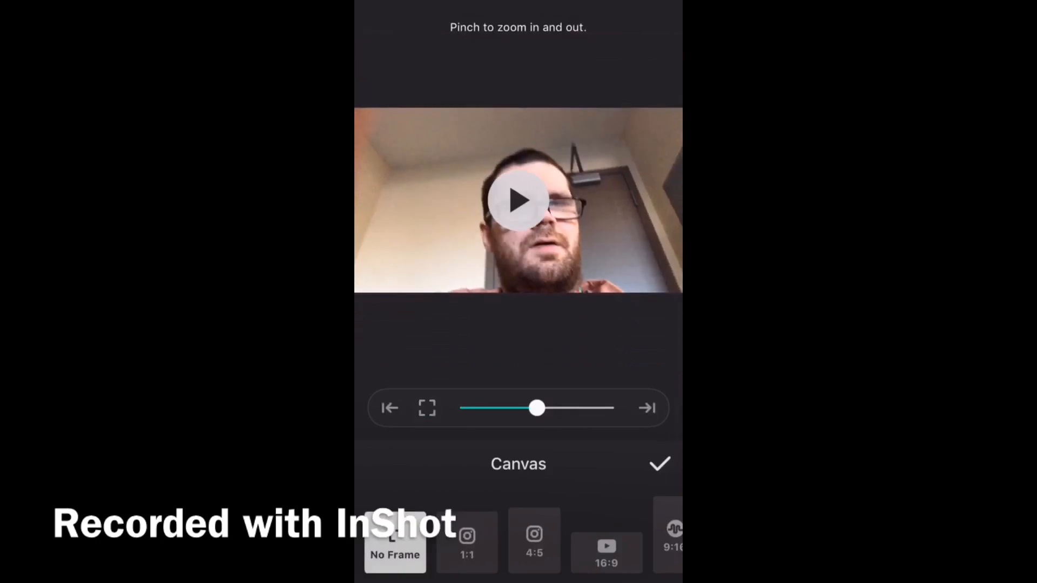
{"action": "left_click", "coordinate": [660, 464]}
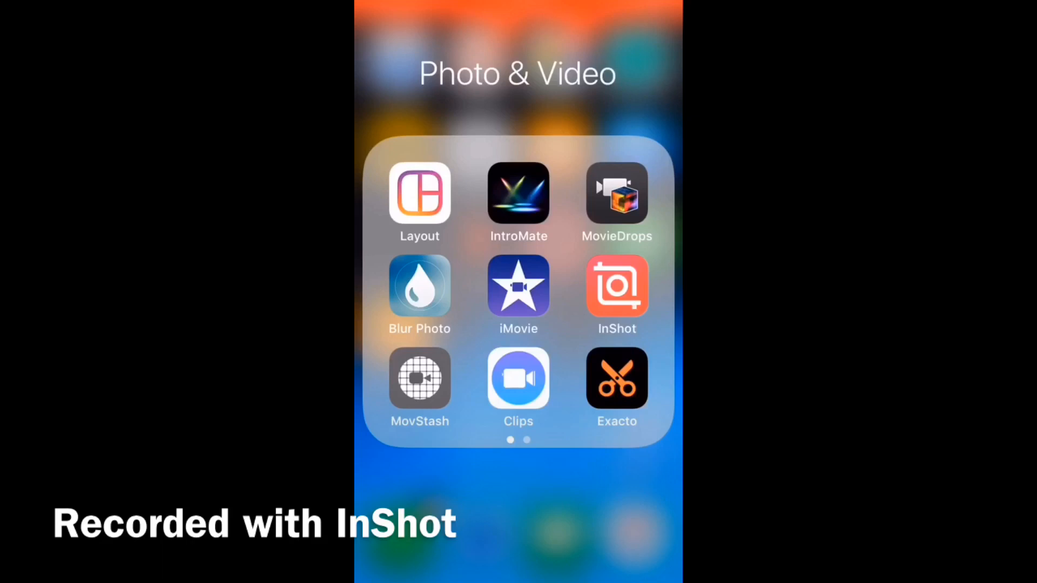
Step: Relaunch InShot, cancel starting a new video, and reopen the home-screen recording draft
{"action": "left_click", "coordinate": [617, 285]}
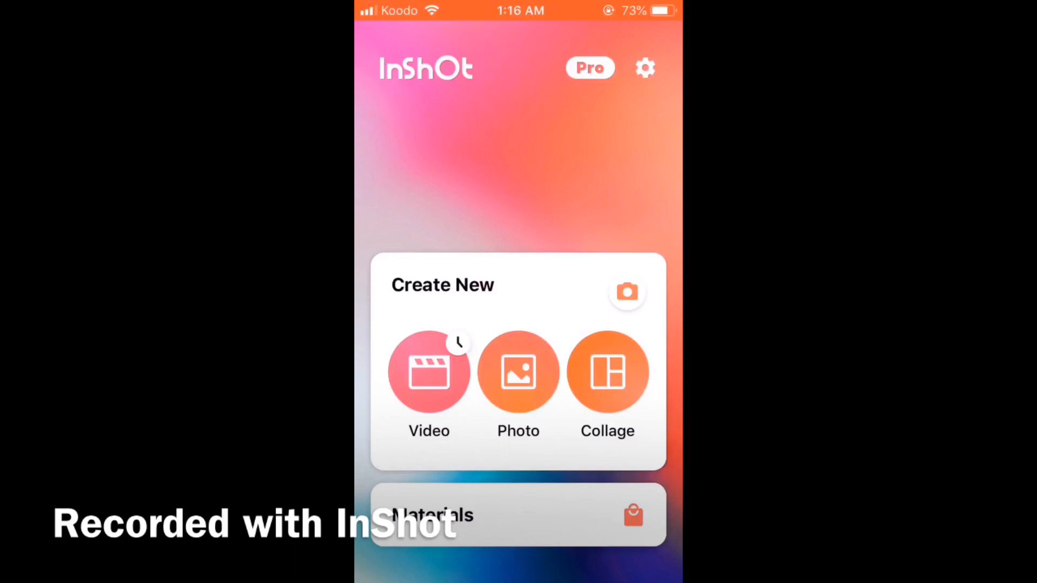
{"action": "left_click", "coordinate": [429, 373]}
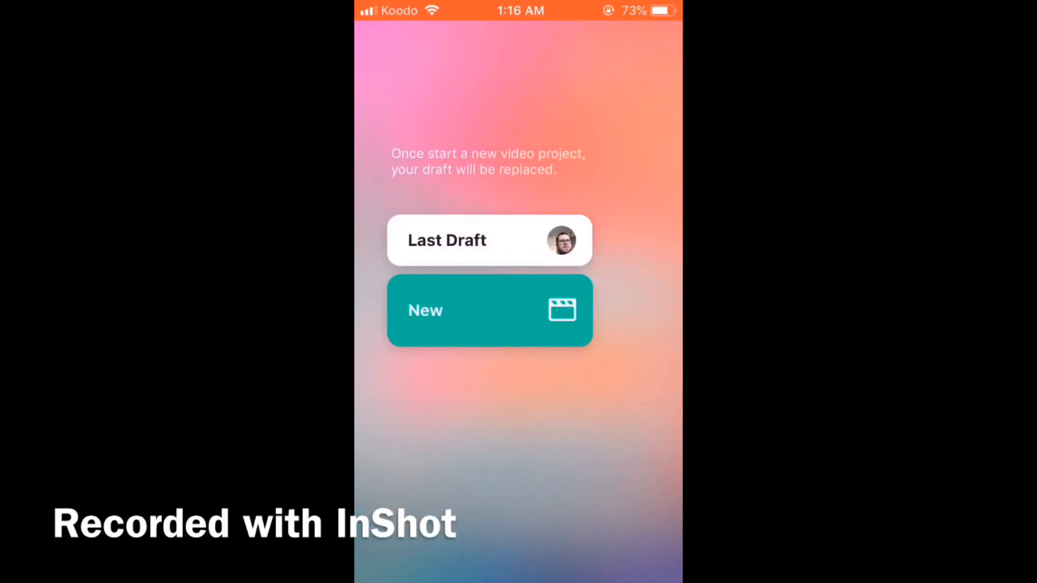
{"action": "left_click", "coordinate": [489, 310]}
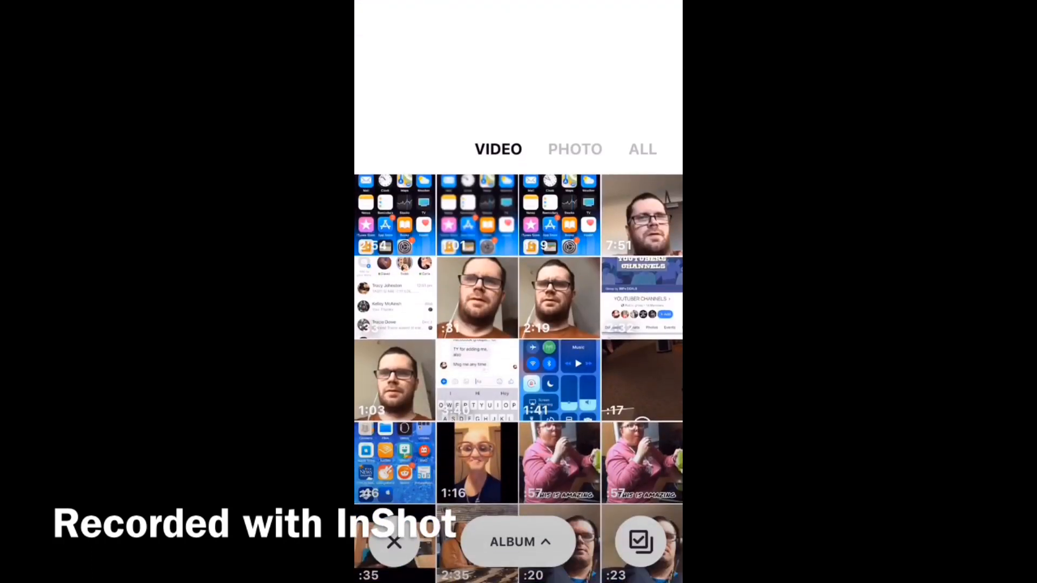
{"action": "left_click", "coordinate": [395, 543]}
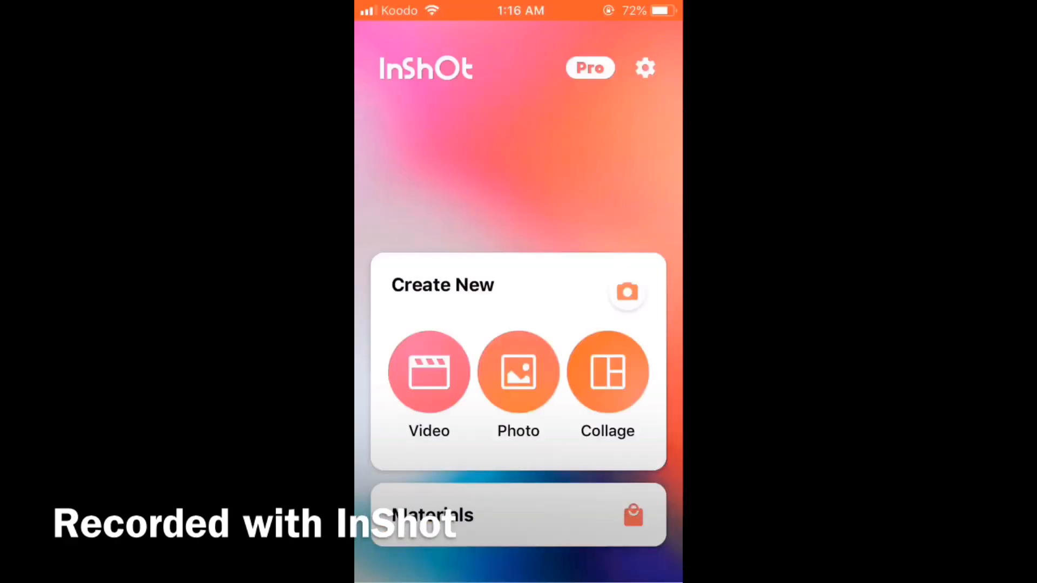
{"action": "left_click", "coordinate": [428, 372]}
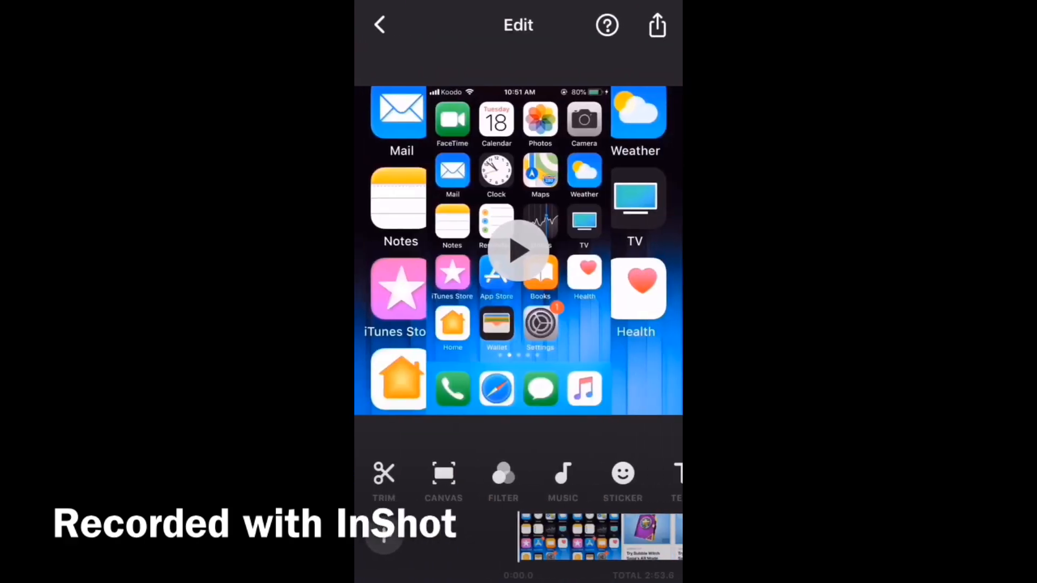